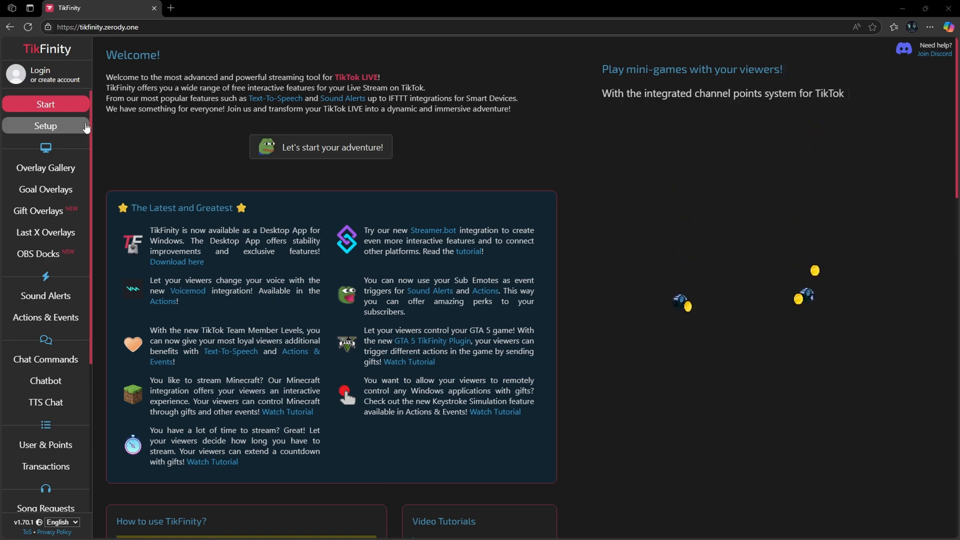
- Log in to TikFinity with the TikTok account and scroll the sidebar toward Song Requests
{"action": "left_click", "coordinate": [45, 128]}
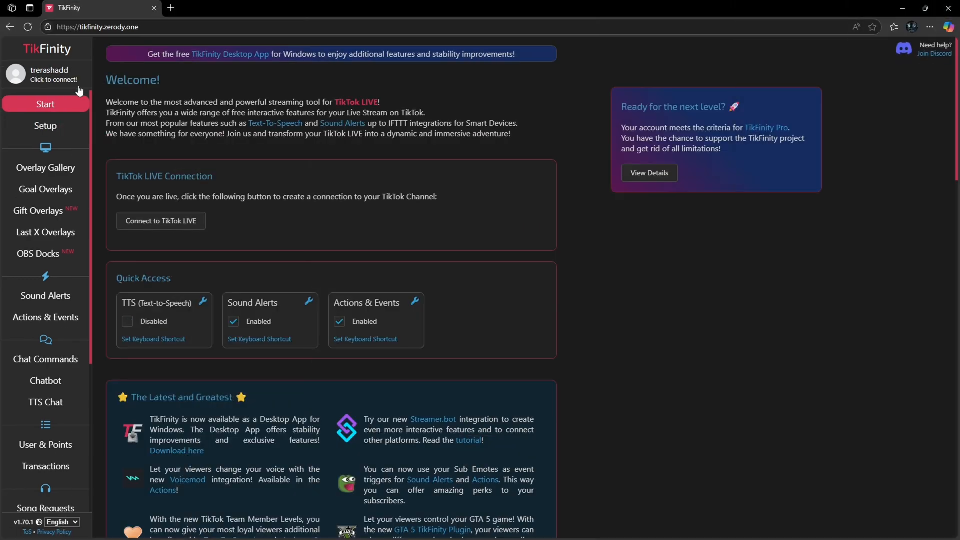
{"action": "scroll", "scroll_direction": "down", "scroll_amount": 3}
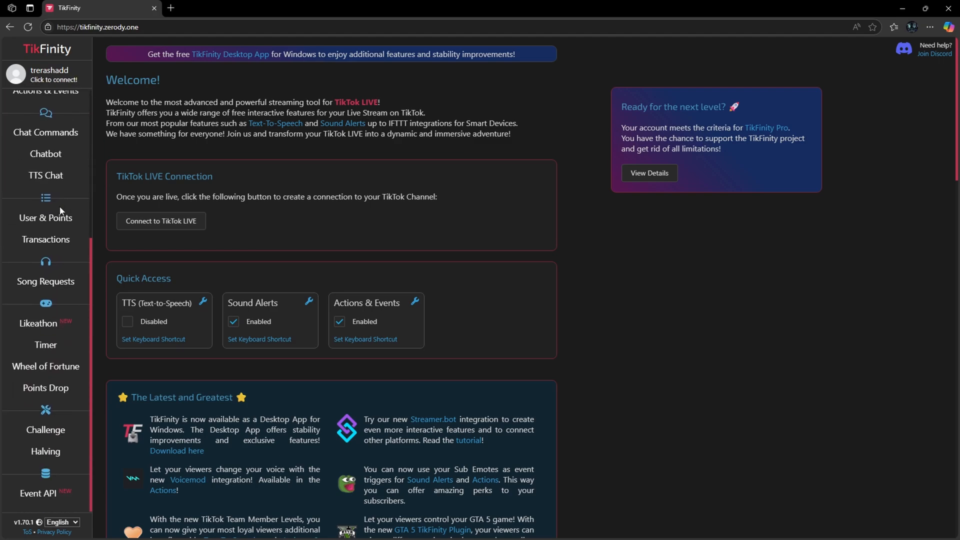
{"action": "scroll", "scroll_direction": "down", "scroll_amount": 3}
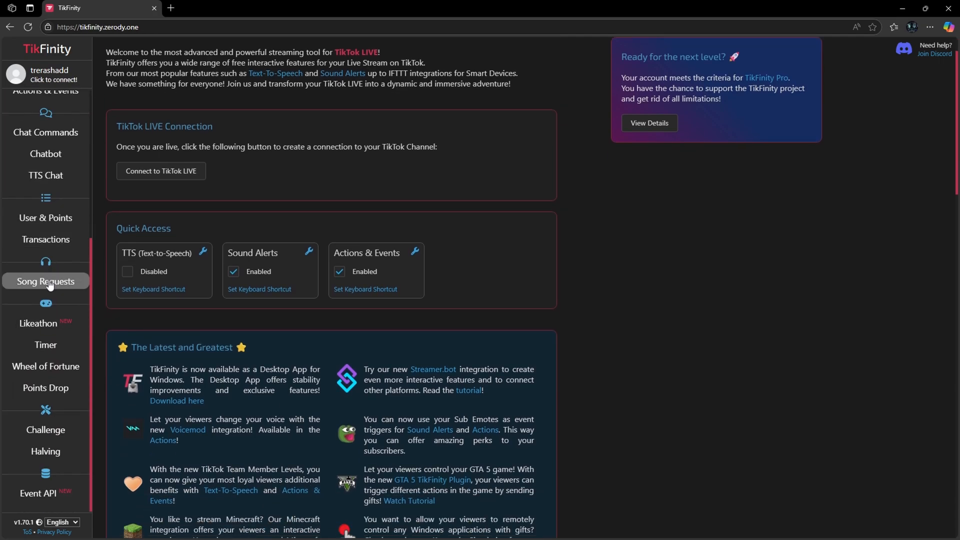
- Open the Song Requests page to review its chat commands and Spotify settings
{"action": "left_click", "coordinate": [46, 281]}
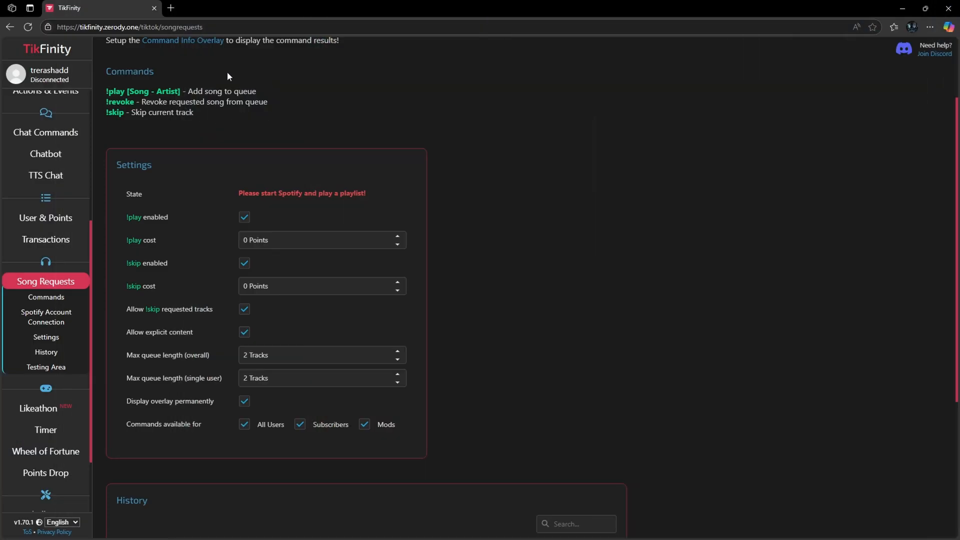
{"action": "mouse_move", "coordinate": [347, 128]}
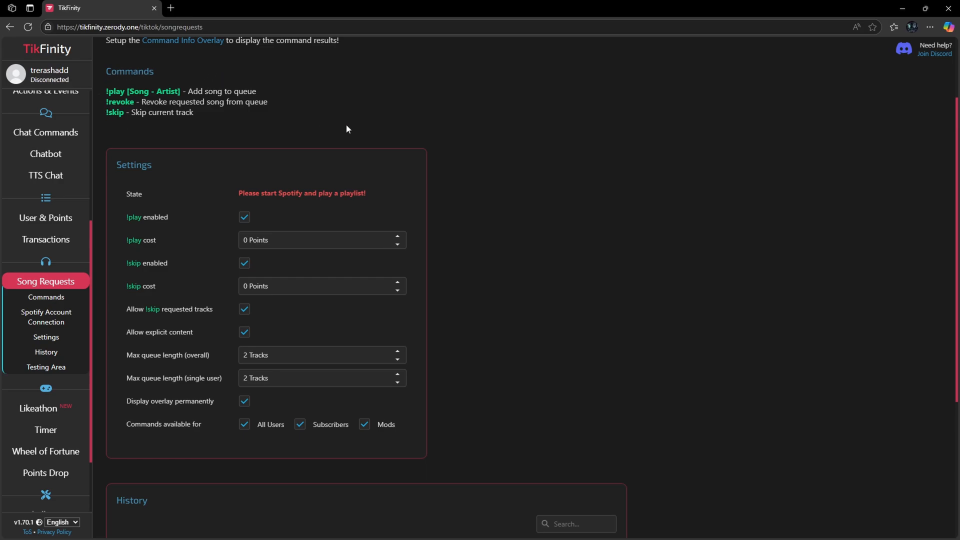
{"action": "mouse_move", "coordinate": [220, 322]}
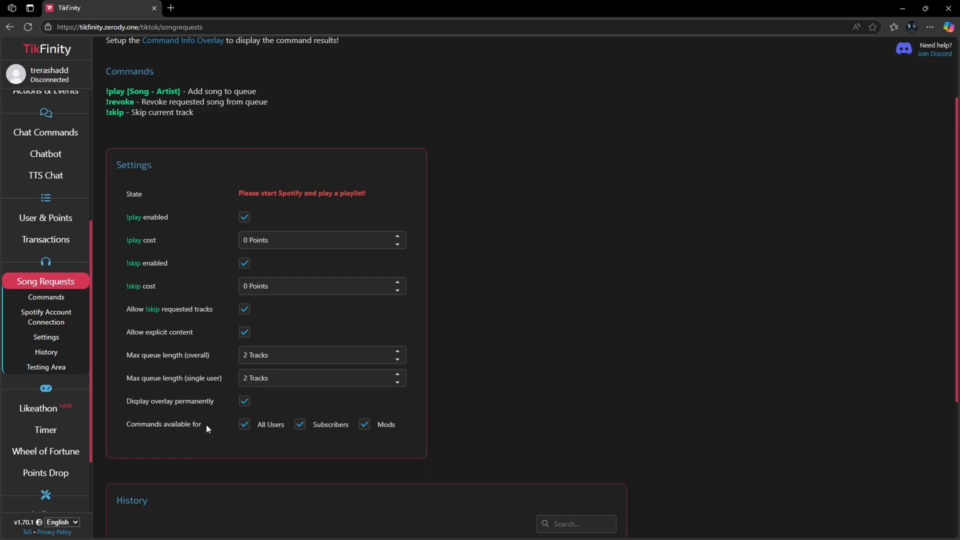
{"action": "mouse_move", "coordinate": [206, 434]}
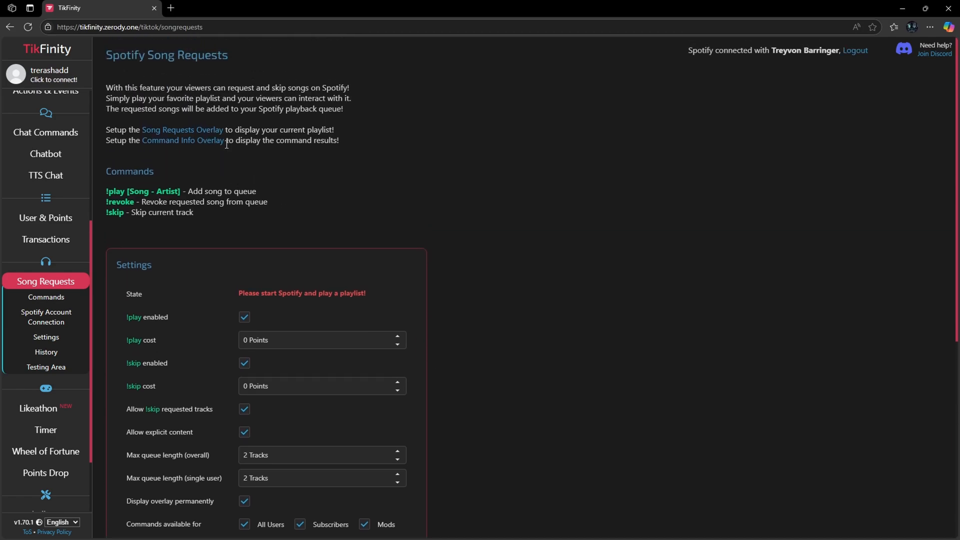
{"action": "mouse_move", "coordinate": [202, 131]}
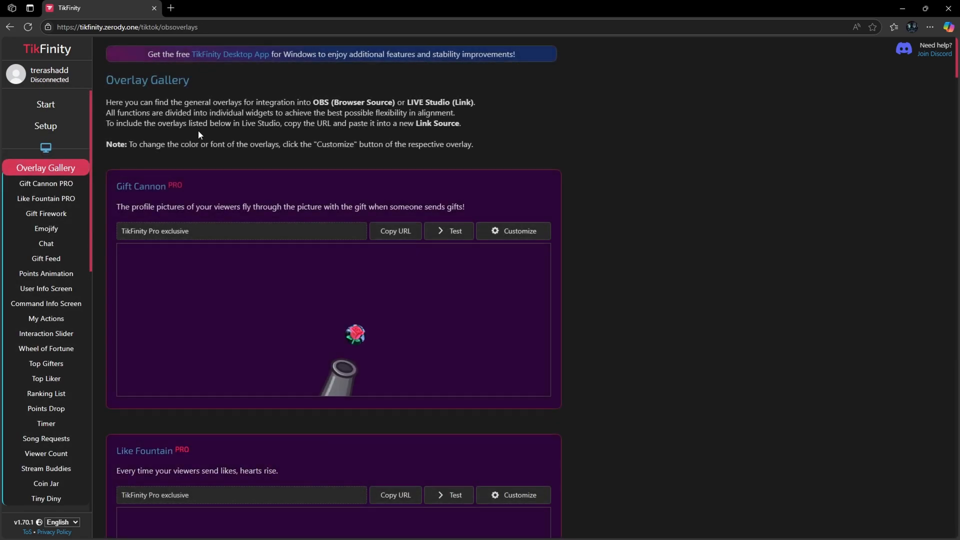
- Find the Song Requests overlay in the gallery and copy its URL
{"action": "scroll", "scroll_direction": "down", "scroll_amount": 3}
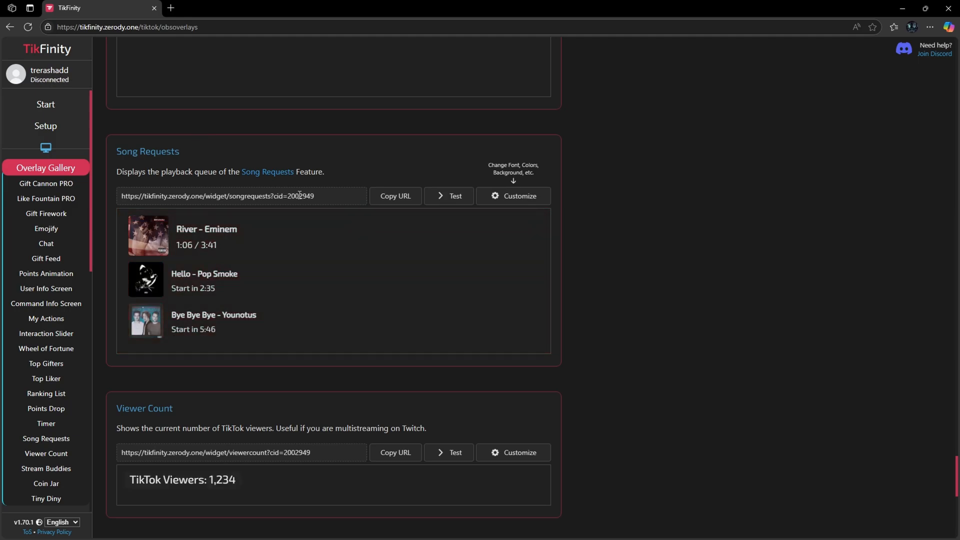
{"action": "mouse_move", "coordinate": [362, 245]}
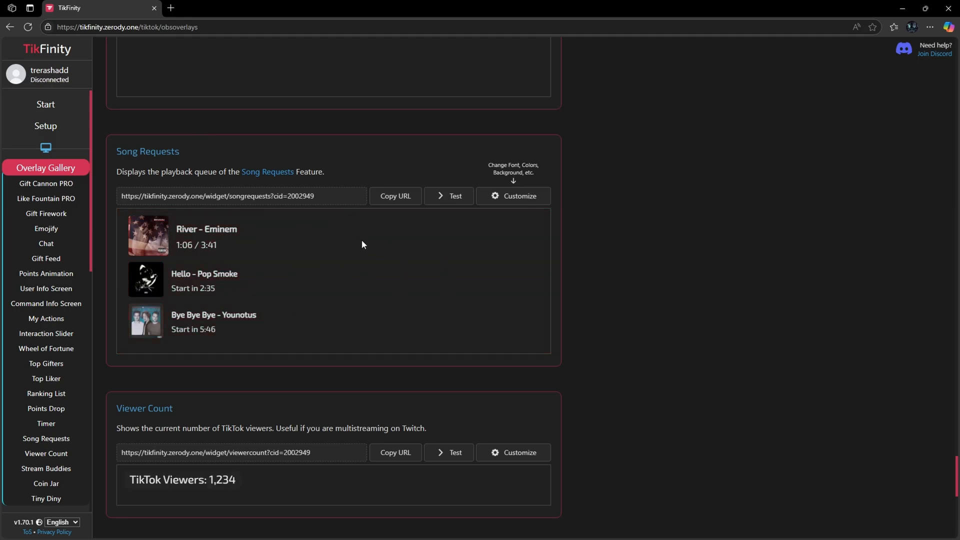
{"action": "left_click", "coordinate": [395, 196]}
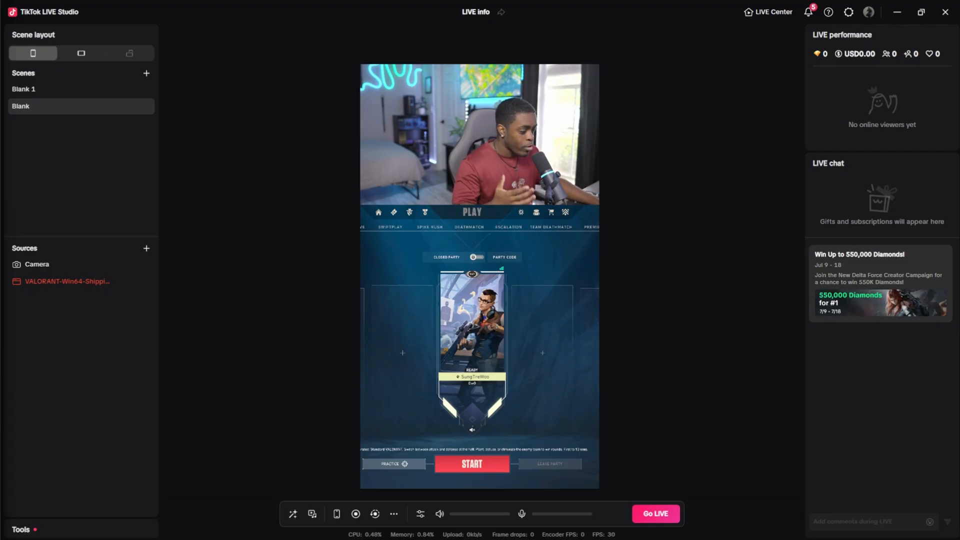
{"action": "mouse_move", "coordinate": [313, 171]}
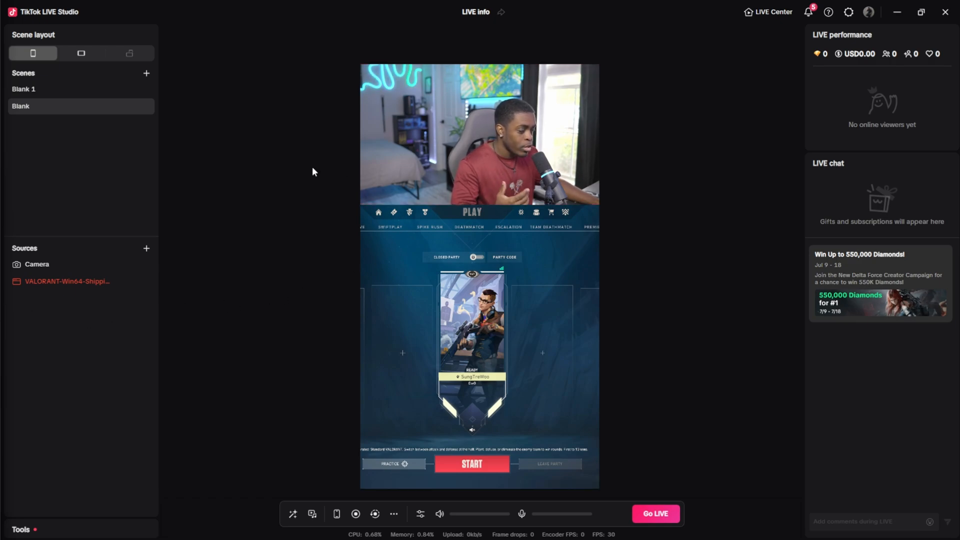
{"action": "mouse_move", "coordinate": [297, 292]}
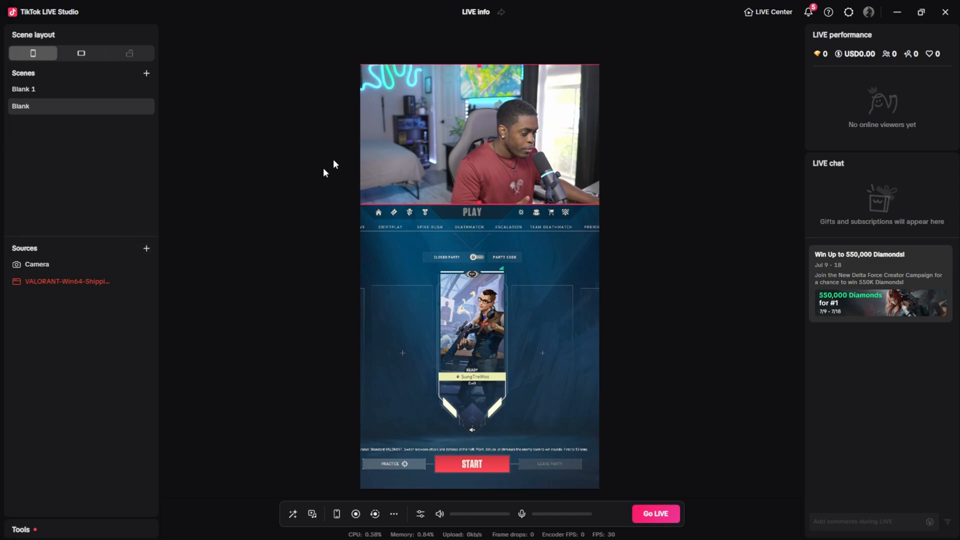
- Add a Link source to the Blank scene with the pasted Song Requests overlay URL
{"action": "left_click", "coordinate": [147, 248]}
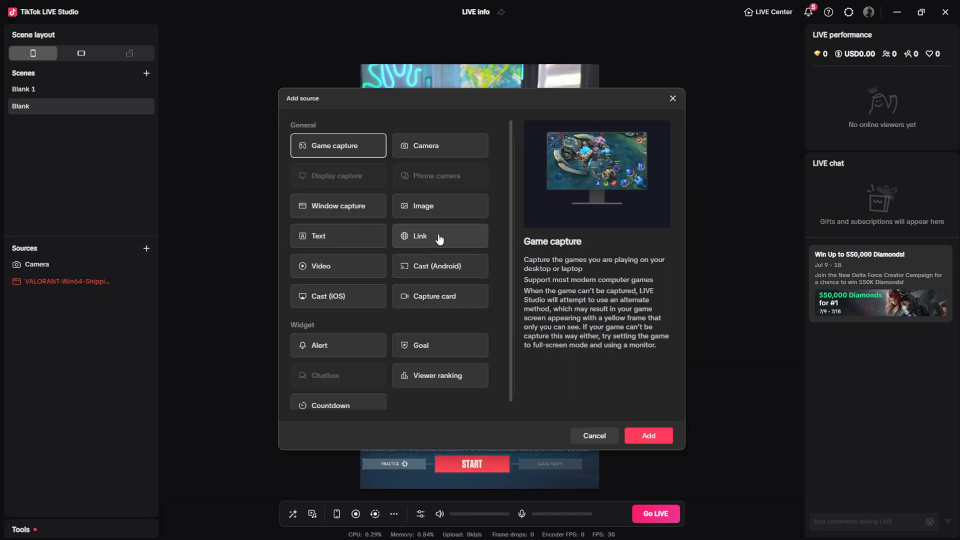
{"action": "left_click", "coordinate": [419, 236]}
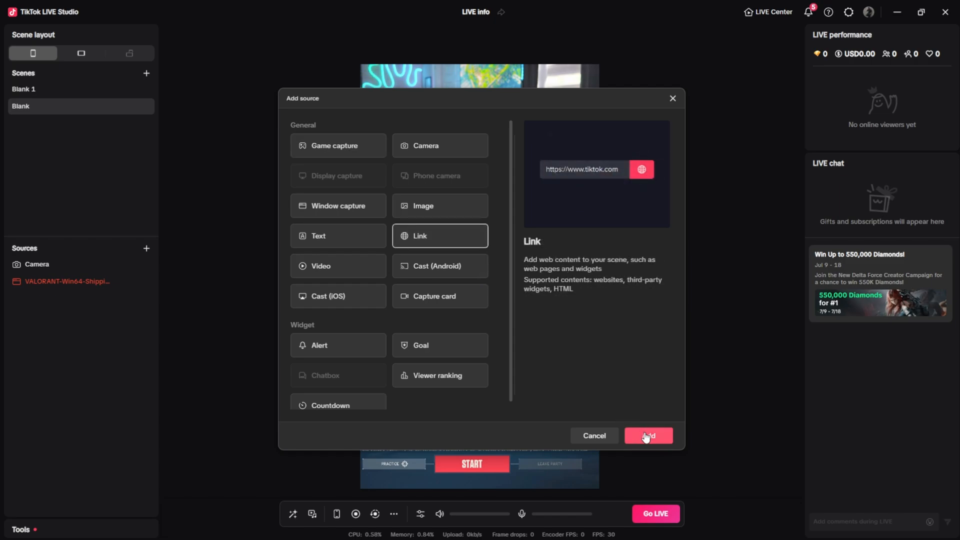
{"action": "left_click", "coordinate": [648, 435]}
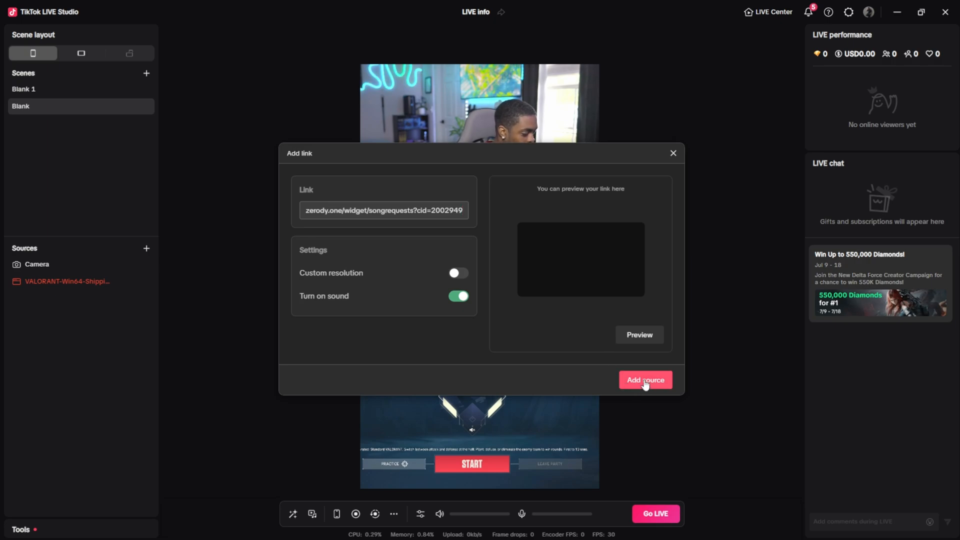
{"action": "left_click", "coordinate": [644, 379]}
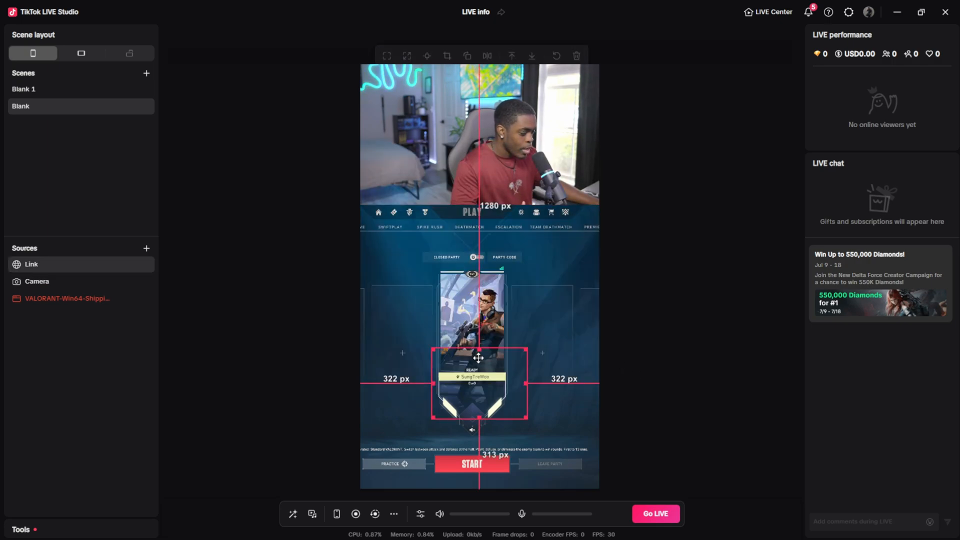
- Move the song overlay to the canvas's upper left and resize it to fit the track
{"action": "left_click_drag", "start_coordinate": [480, 358], "coordinate": [421, 300]}
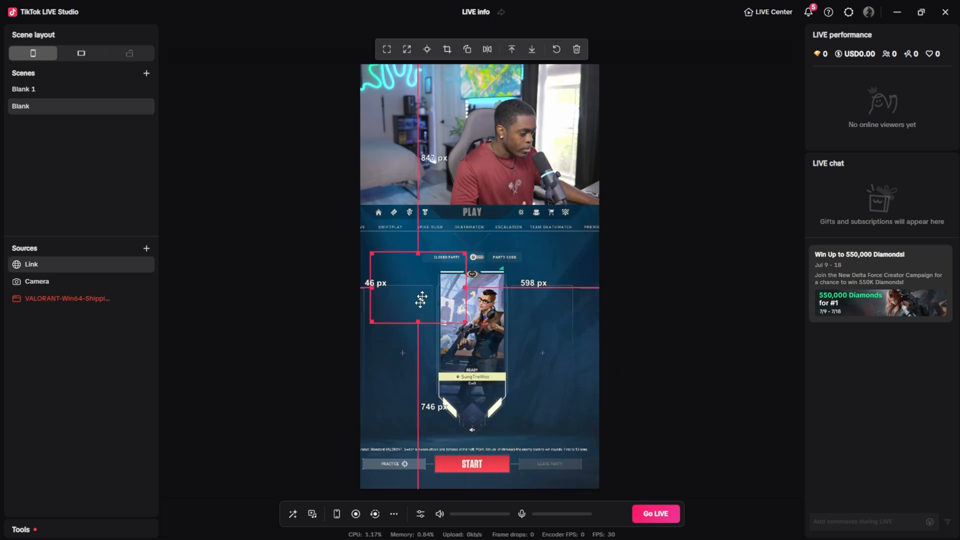
{"action": "left_click_drag", "start_coordinate": [420, 300], "coordinate": [433, 161]}
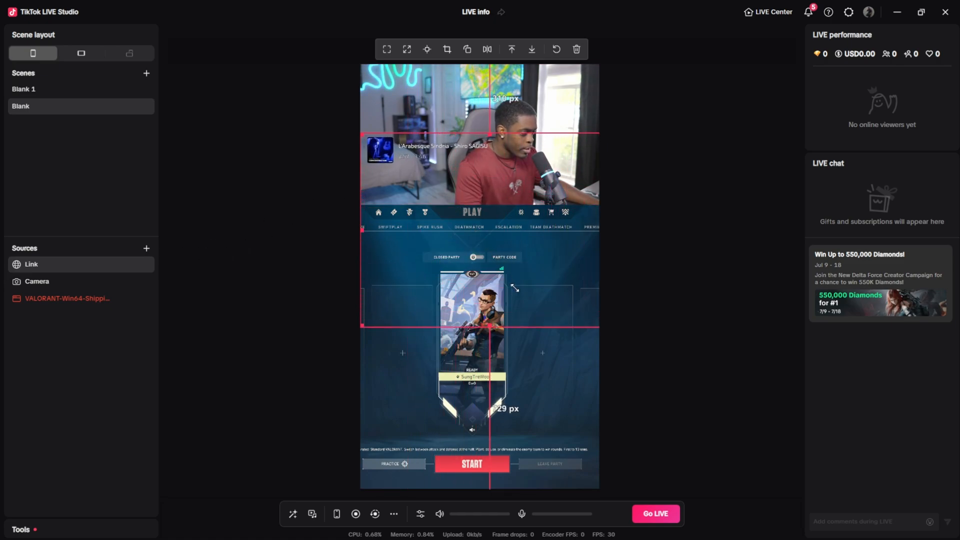
{"action": "left_click_drag", "start_coordinate": [471, 138], "coordinate": [472, 190]}
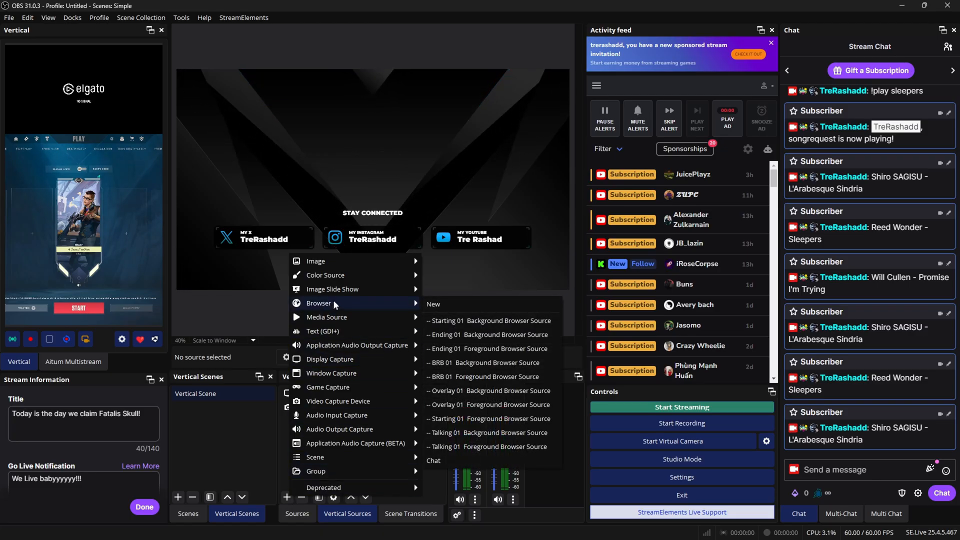
- Choose a new Browser source to add to the OBS Vertical scene
{"action": "left_click", "coordinate": [433, 304]}
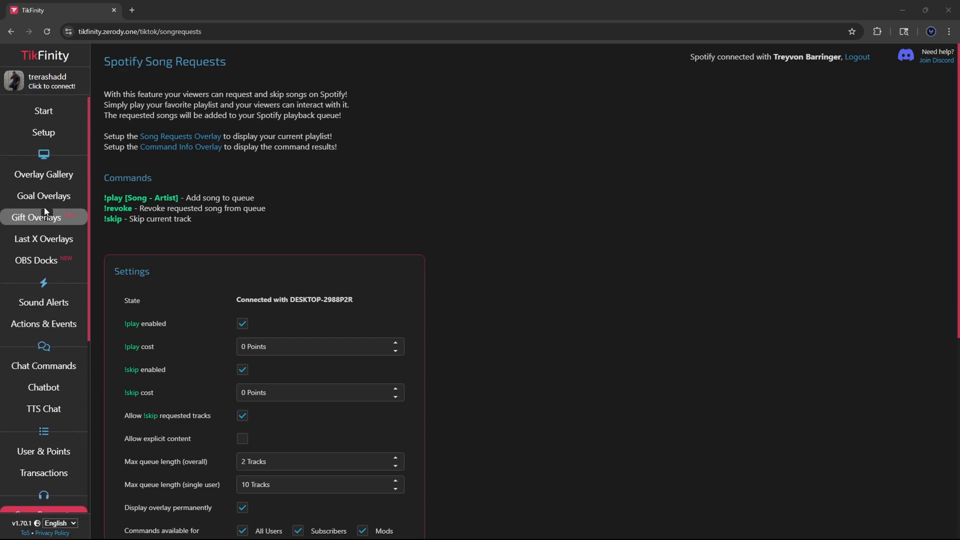
- Go LIVE and request a song in the LIVE chat by typing 'obvious'
{"action": "left_click", "coordinate": [43, 111]}
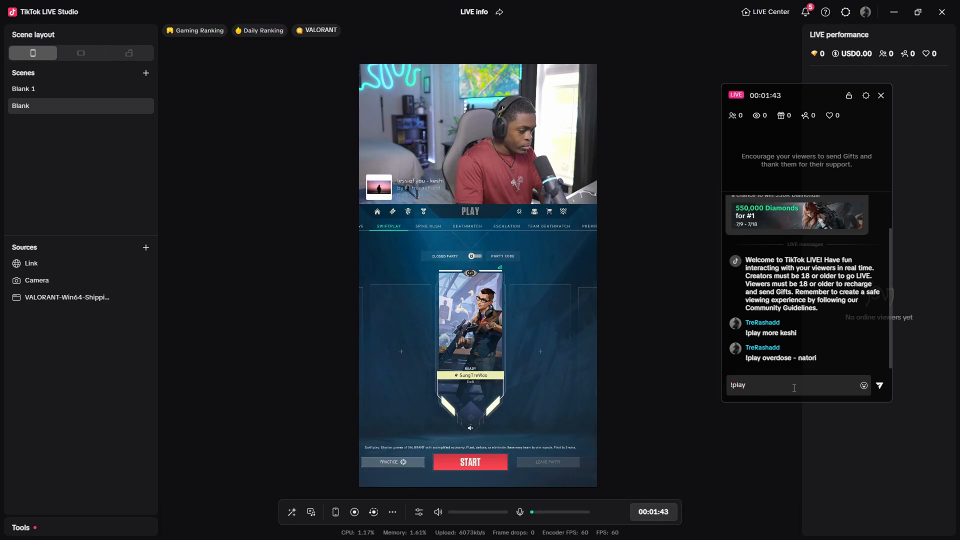
{"action": "type", "text": "obvious"}
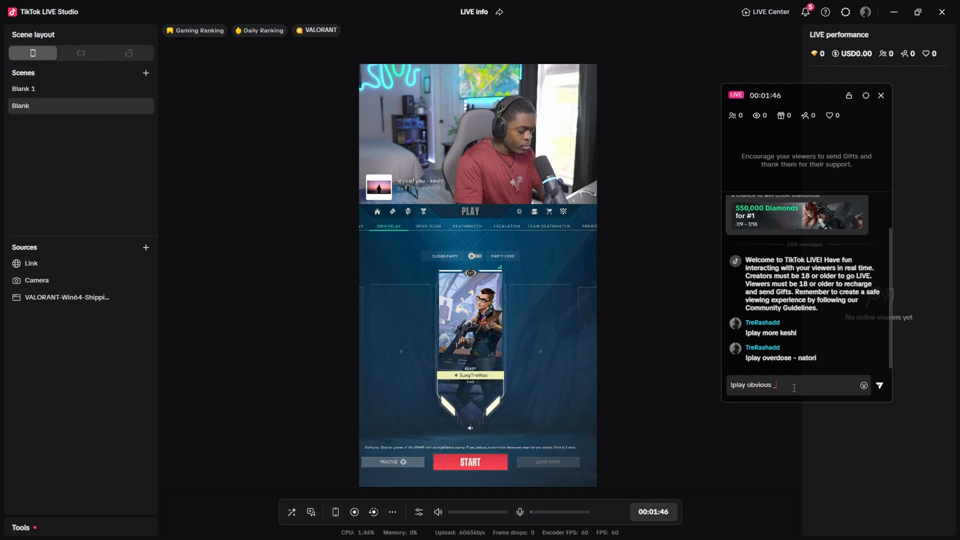